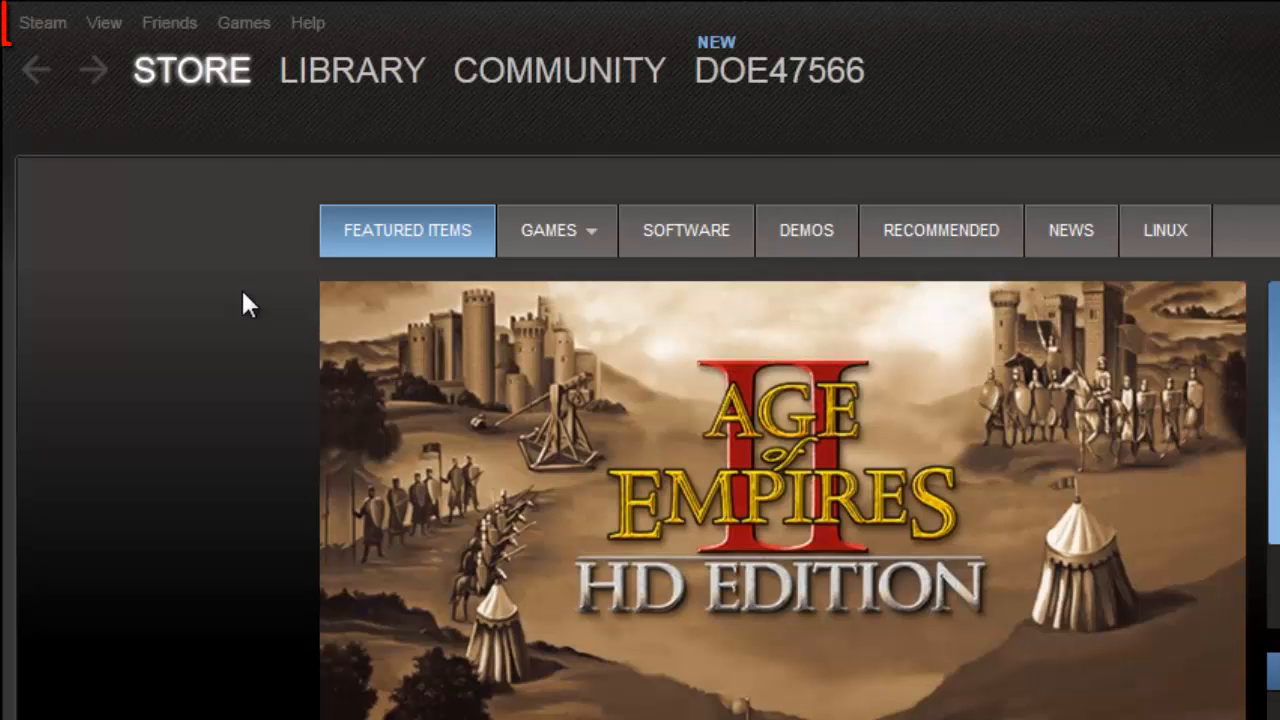
# Step: Open Steam Settings on the Account page
pyautogui.click(42, 22)
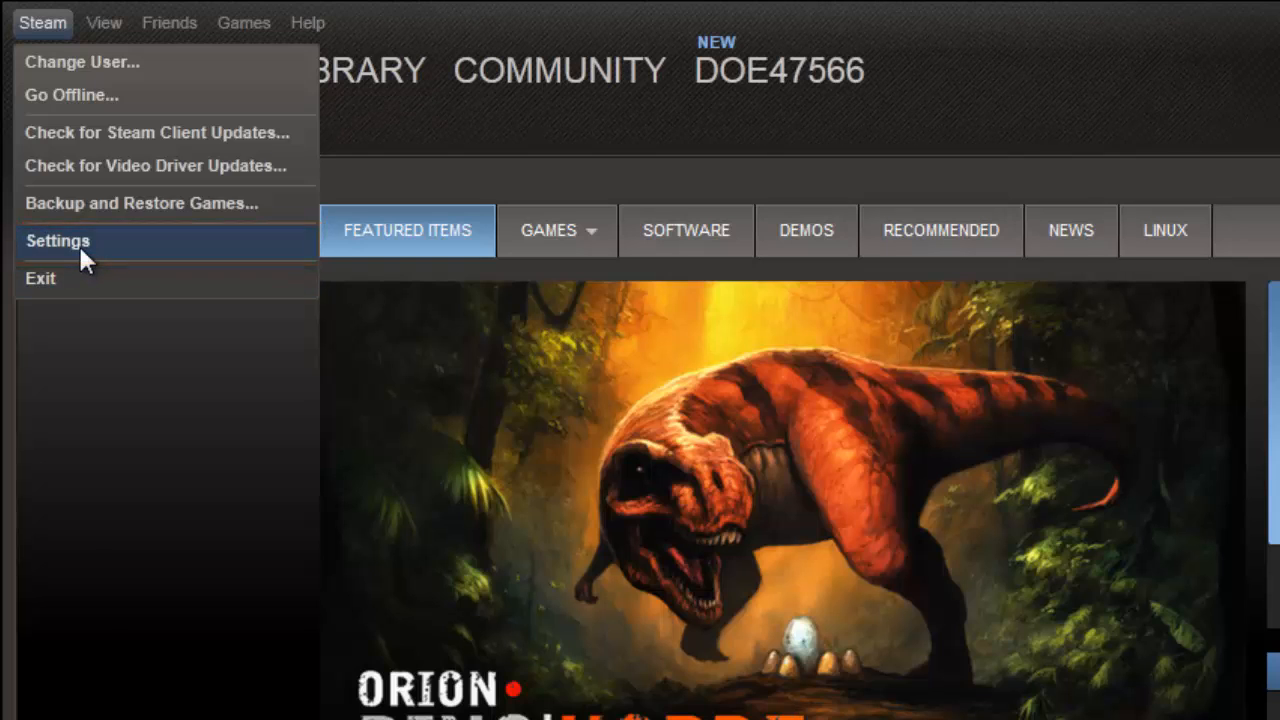
pyautogui.click(57, 240)
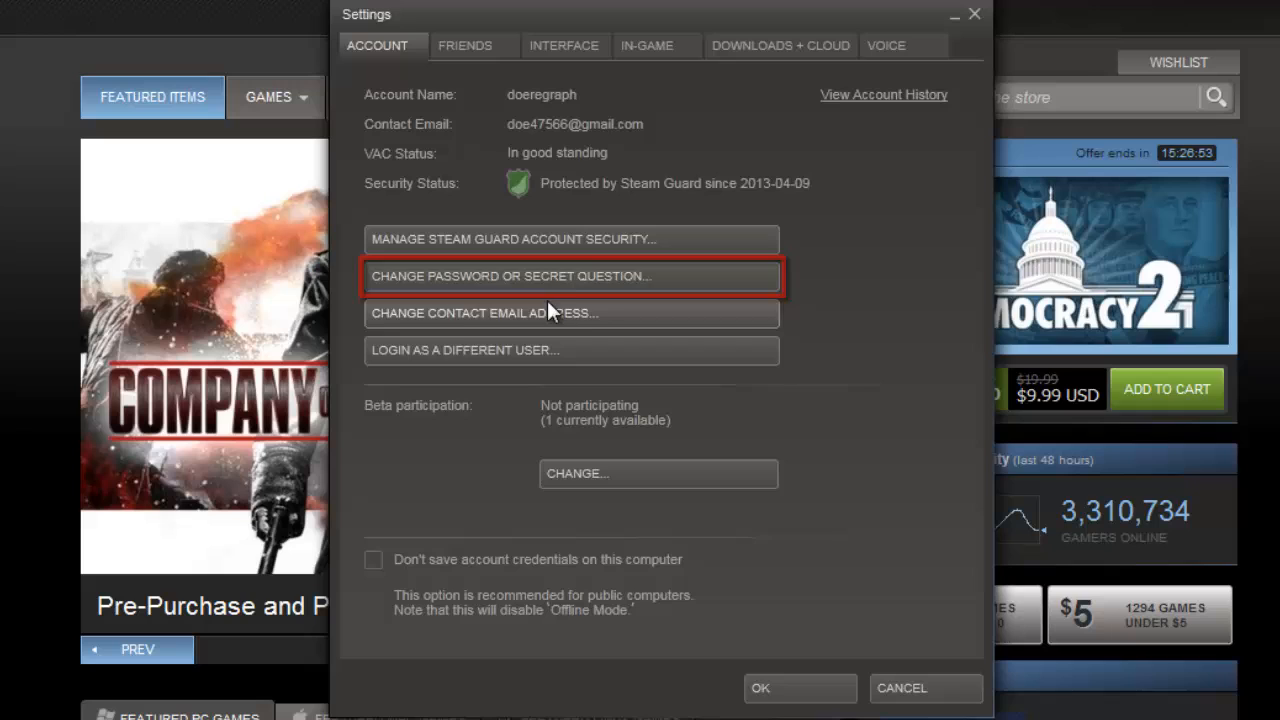
# Step: Choose to change the password and submit the current password to request a code
pyautogui.click(571, 276)
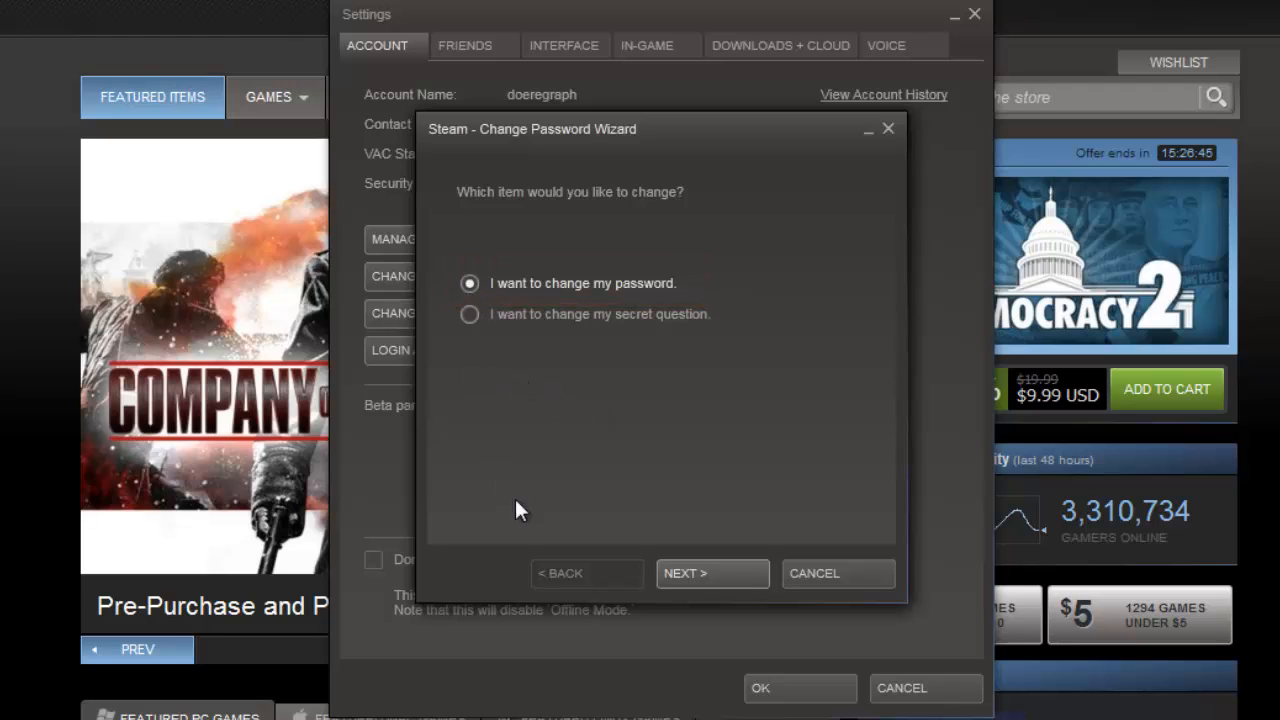
pyautogui.click(712, 573)
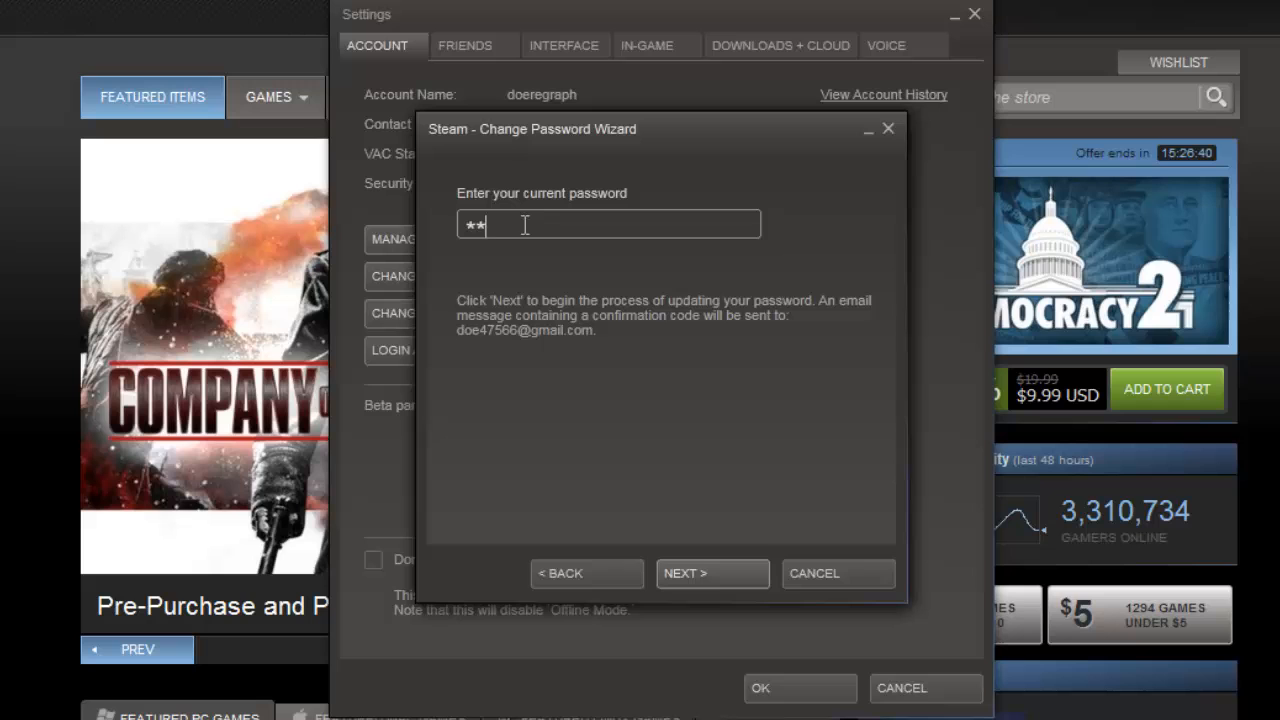
pyautogui.click(712, 573)
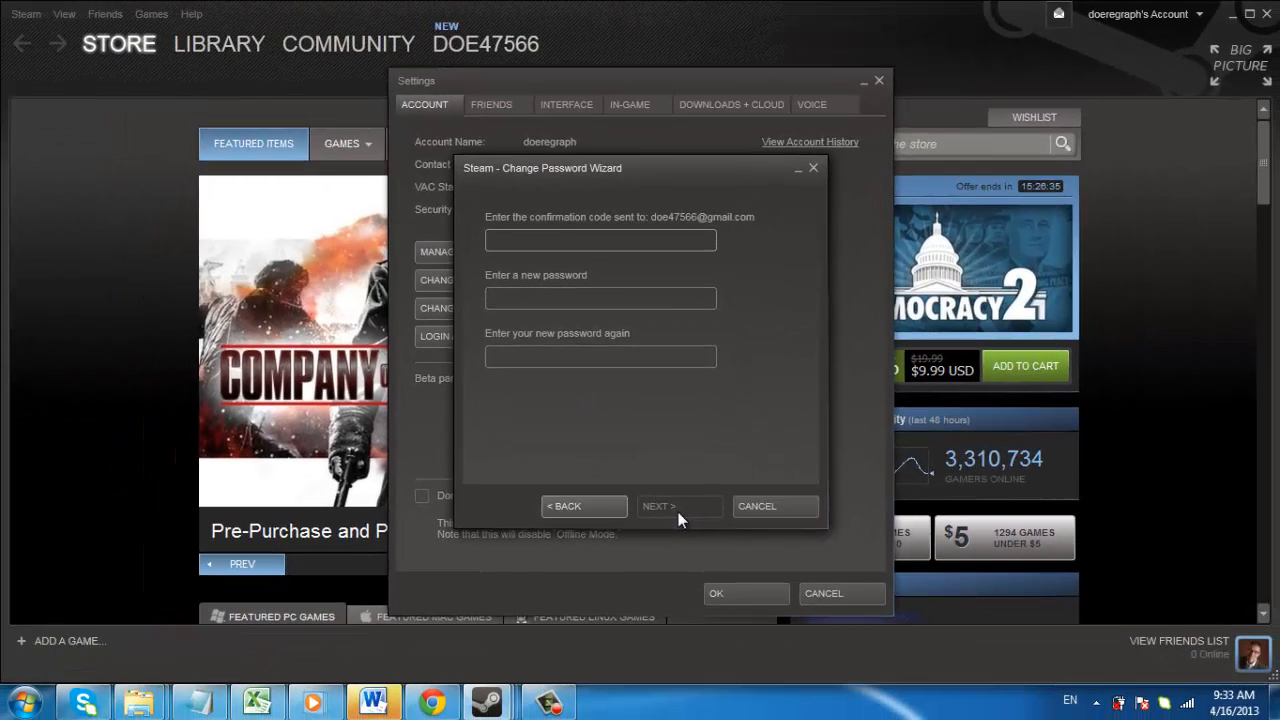
# Step: Paste the emailed confirmation code, enter the new password, and submit
pyautogui.click(599, 240)
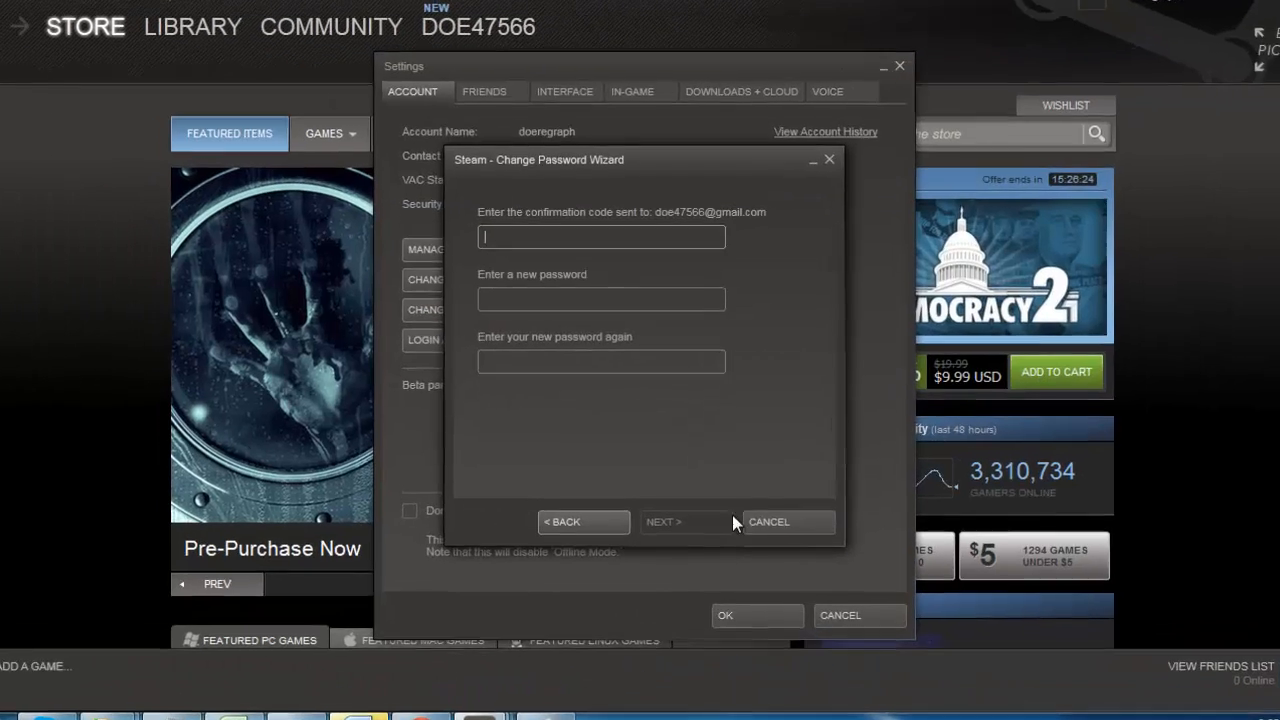
pyautogui.rightClick(600, 237)
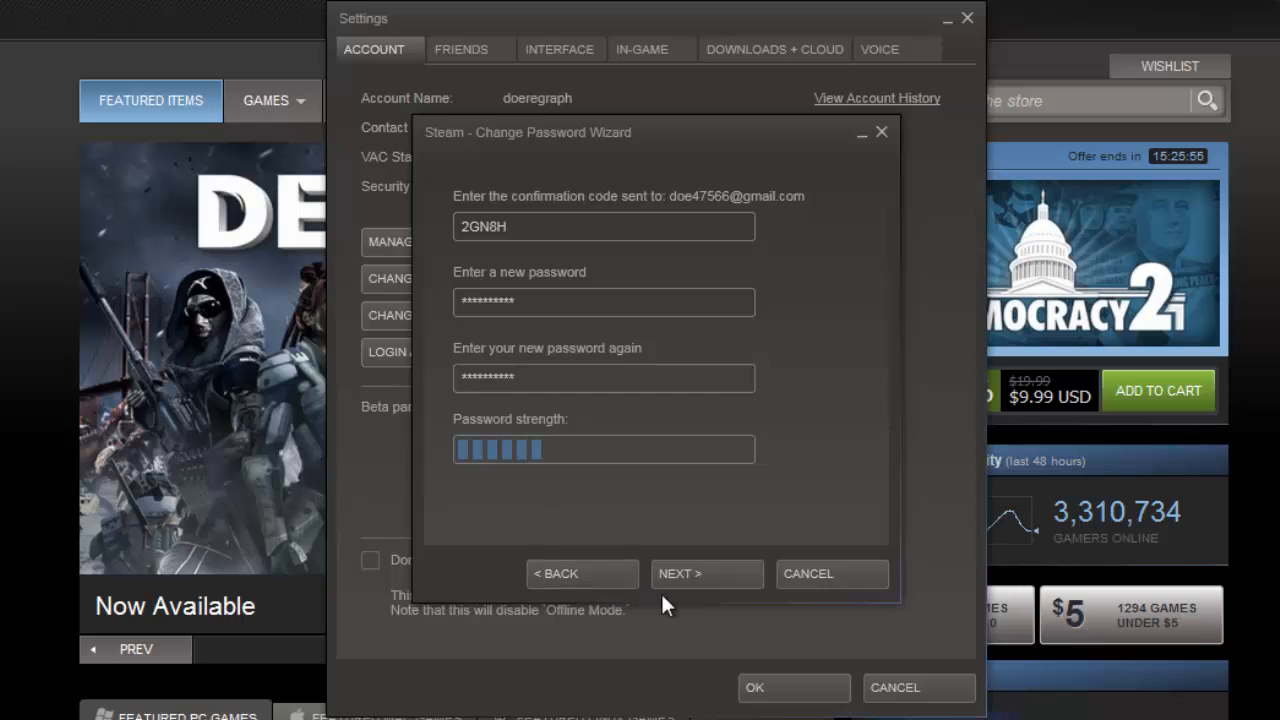
pyautogui.click(706, 573)
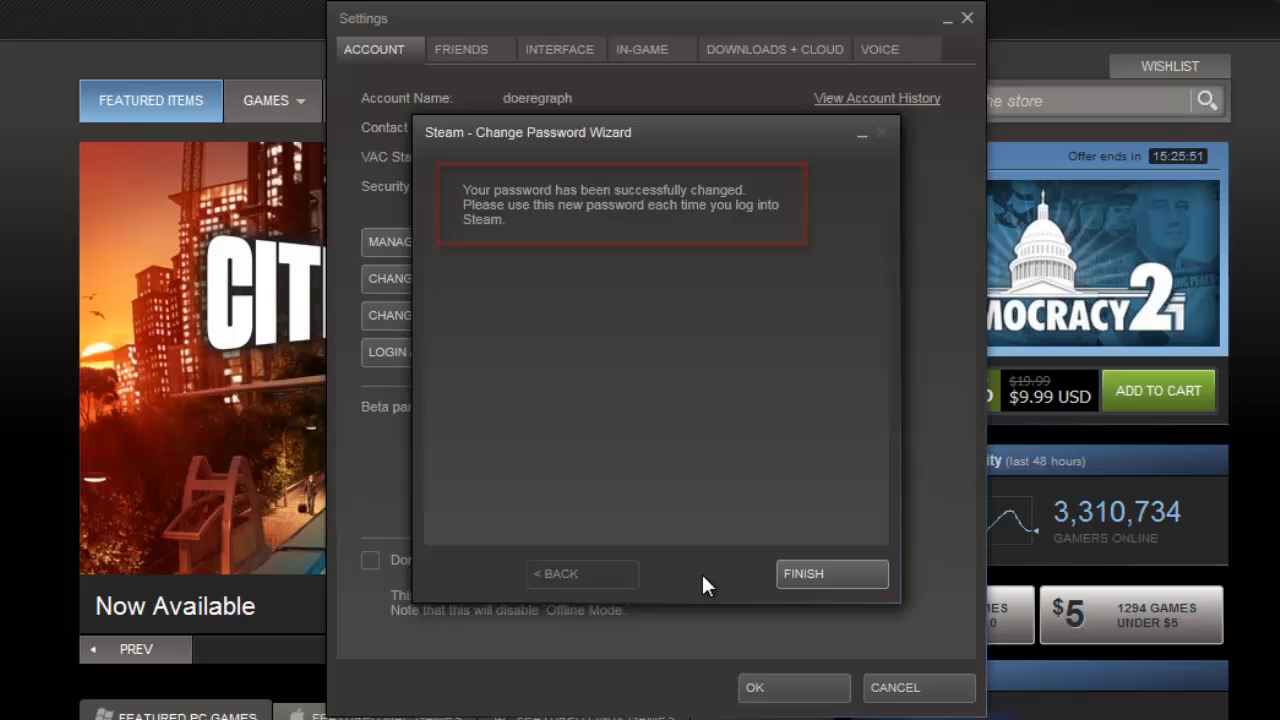
# Step: Finish the Change Password Wizard to return to the Store
pyautogui.click(831, 573)
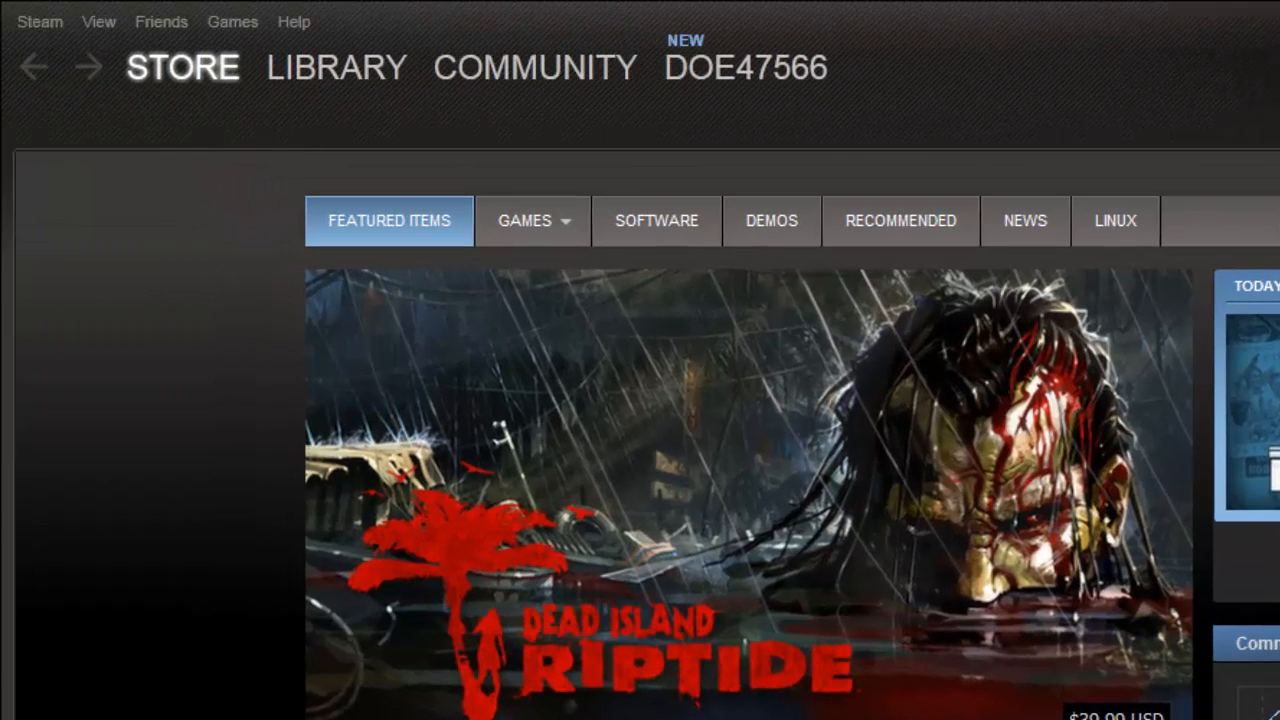
pyautogui.moveTo(25, 25)
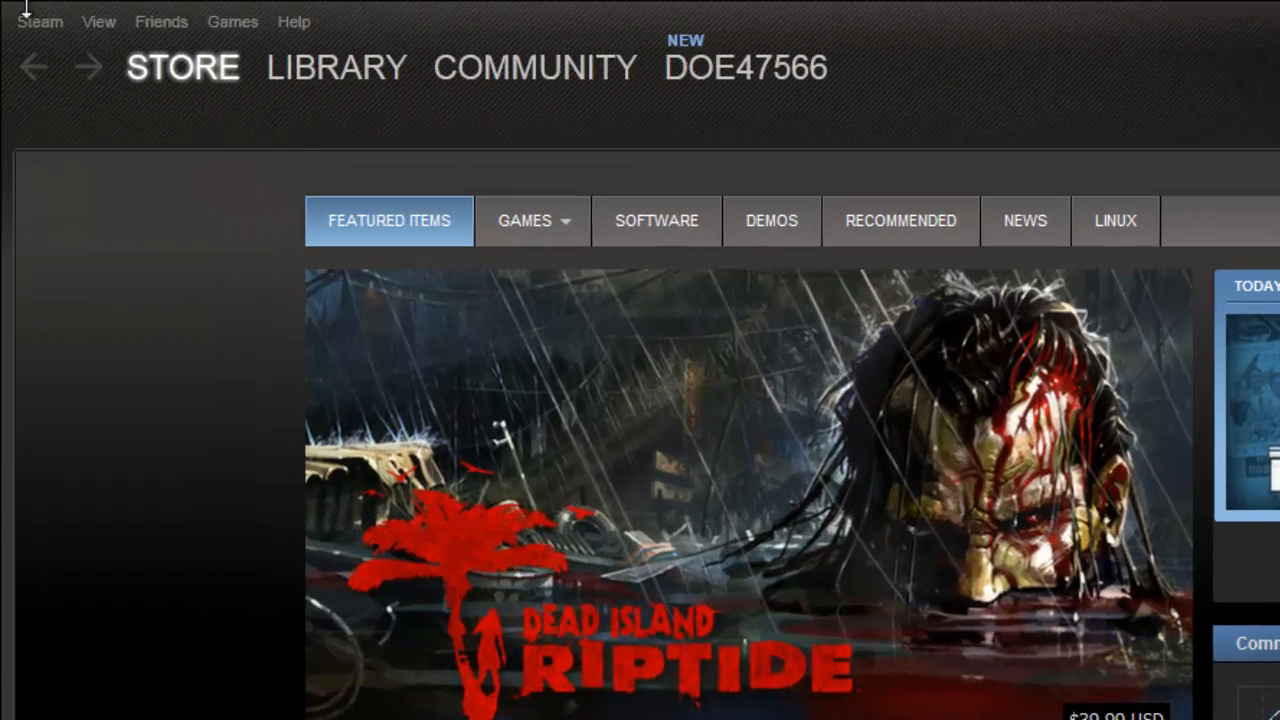
# Step: Log out of Steam via Change User and confirm Logout
pyautogui.click(39, 21)
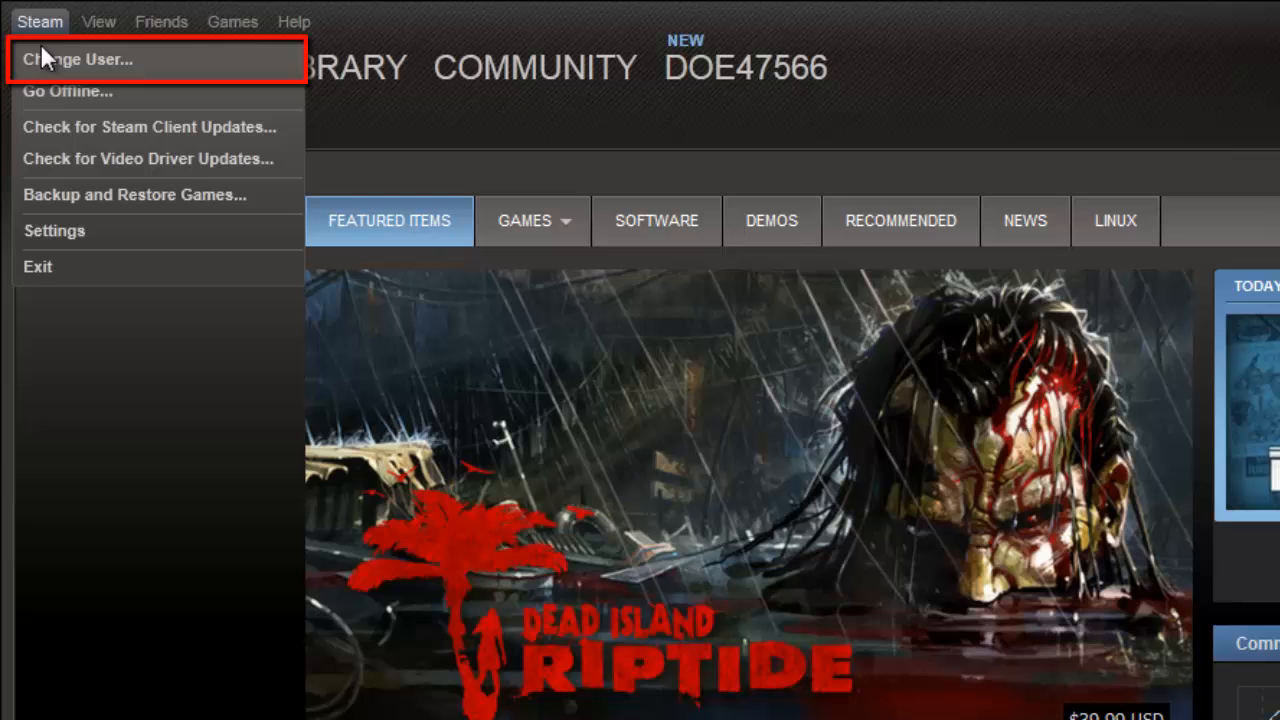
pyautogui.click(78, 59)
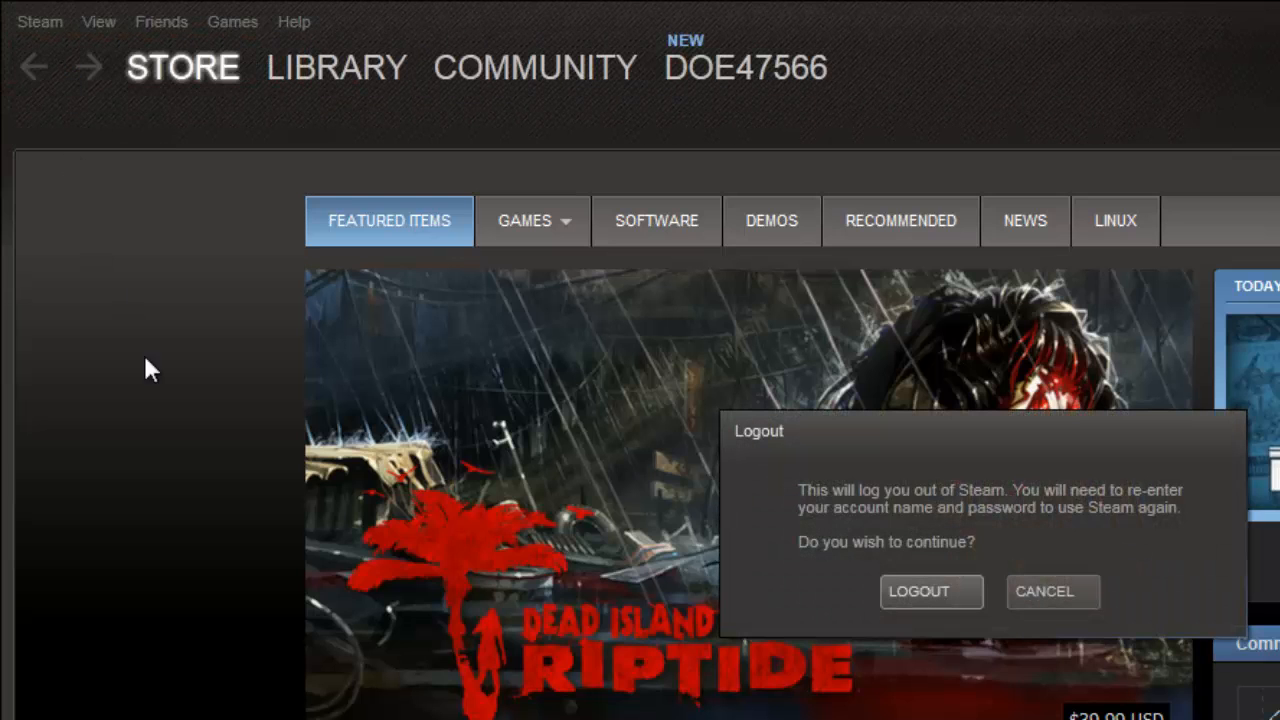
pyautogui.click(1052, 591)
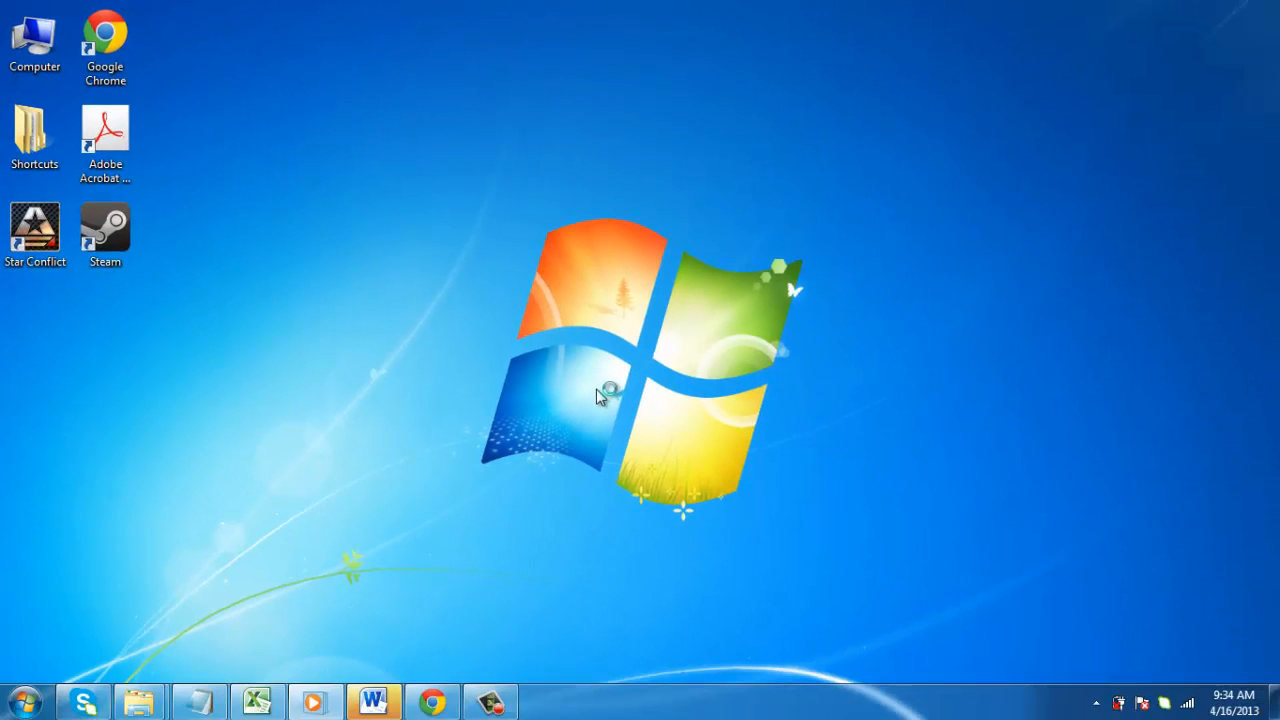
pyautogui.doubleClick(104, 230)
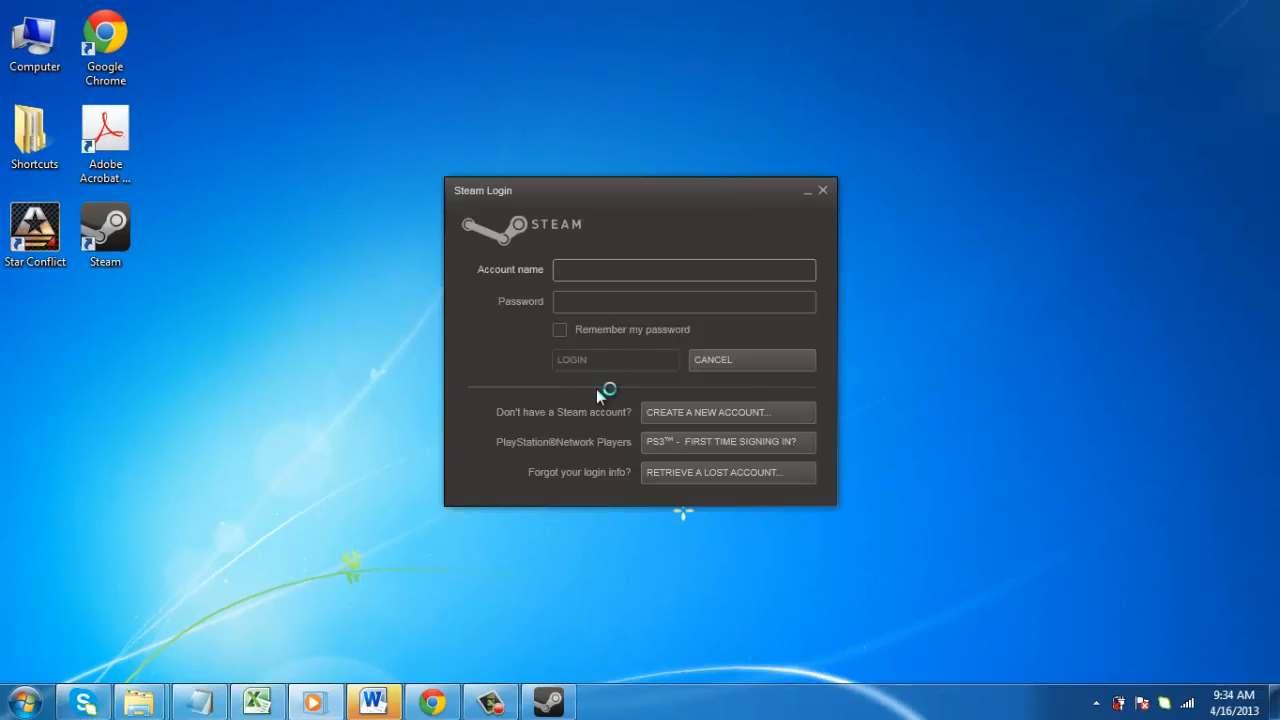
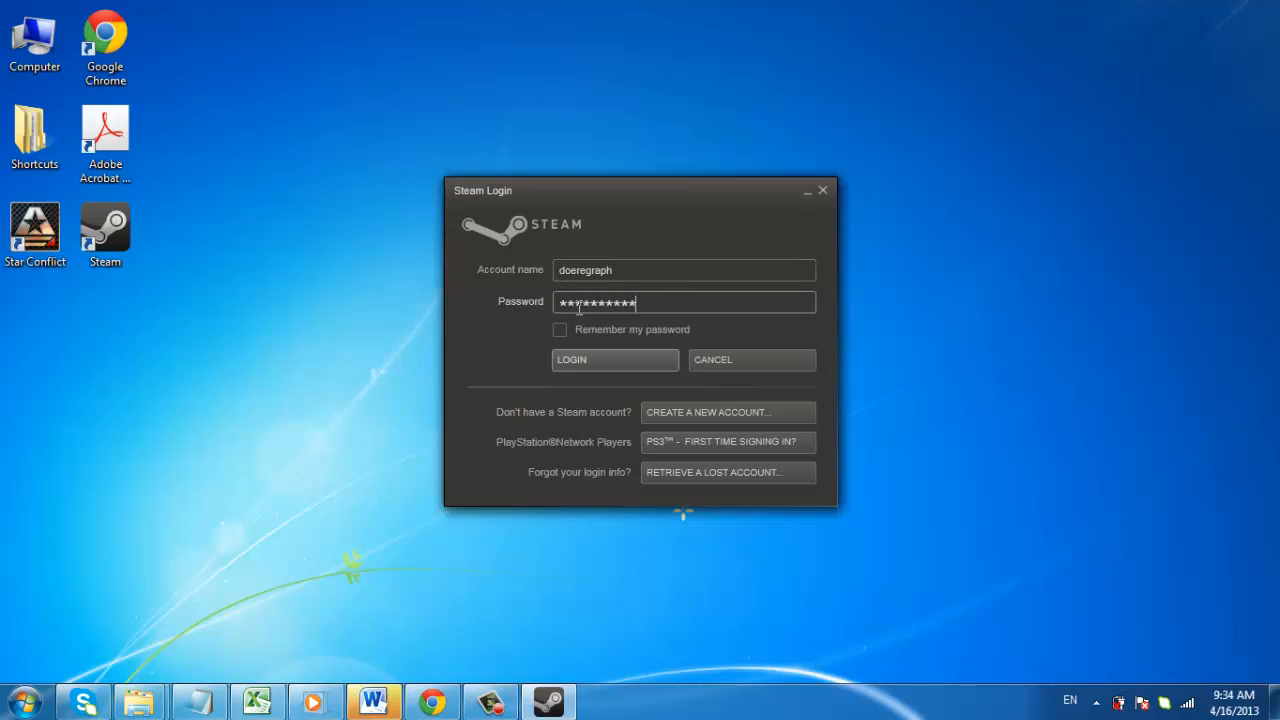
pyautogui.click(614, 359)
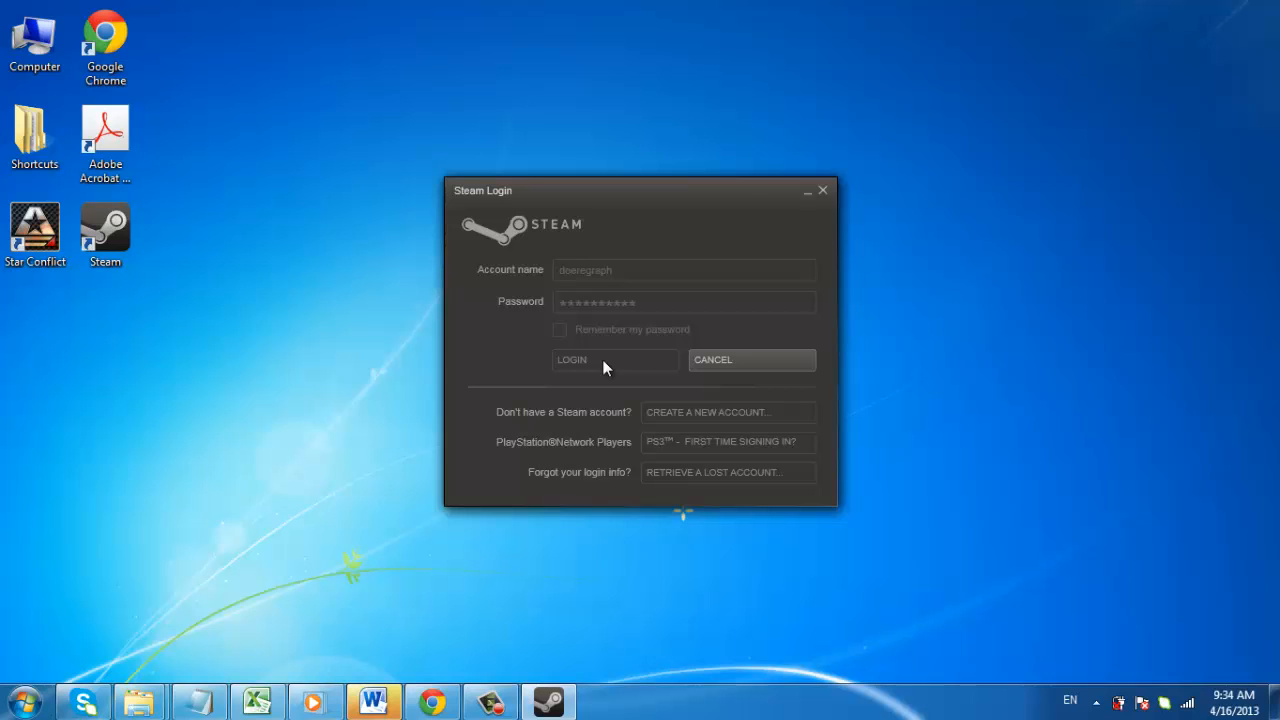
pyautogui.click(572, 359)
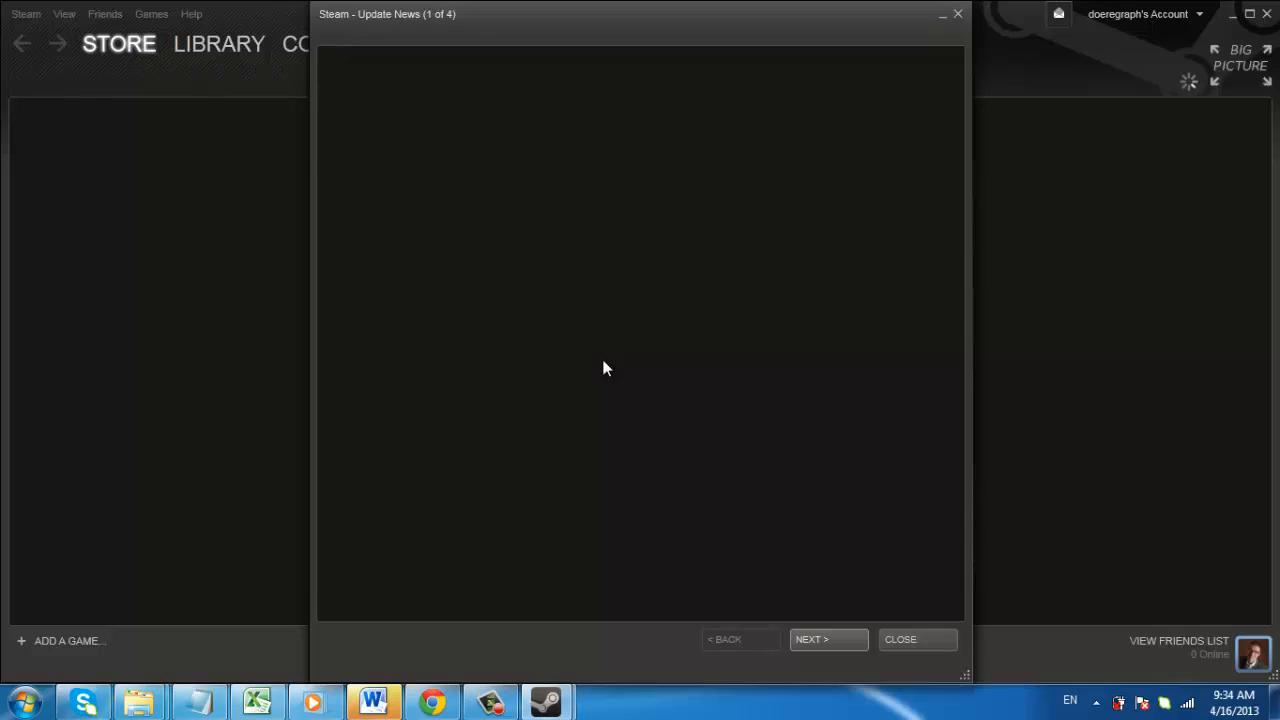
pyautogui.click(899, 639)
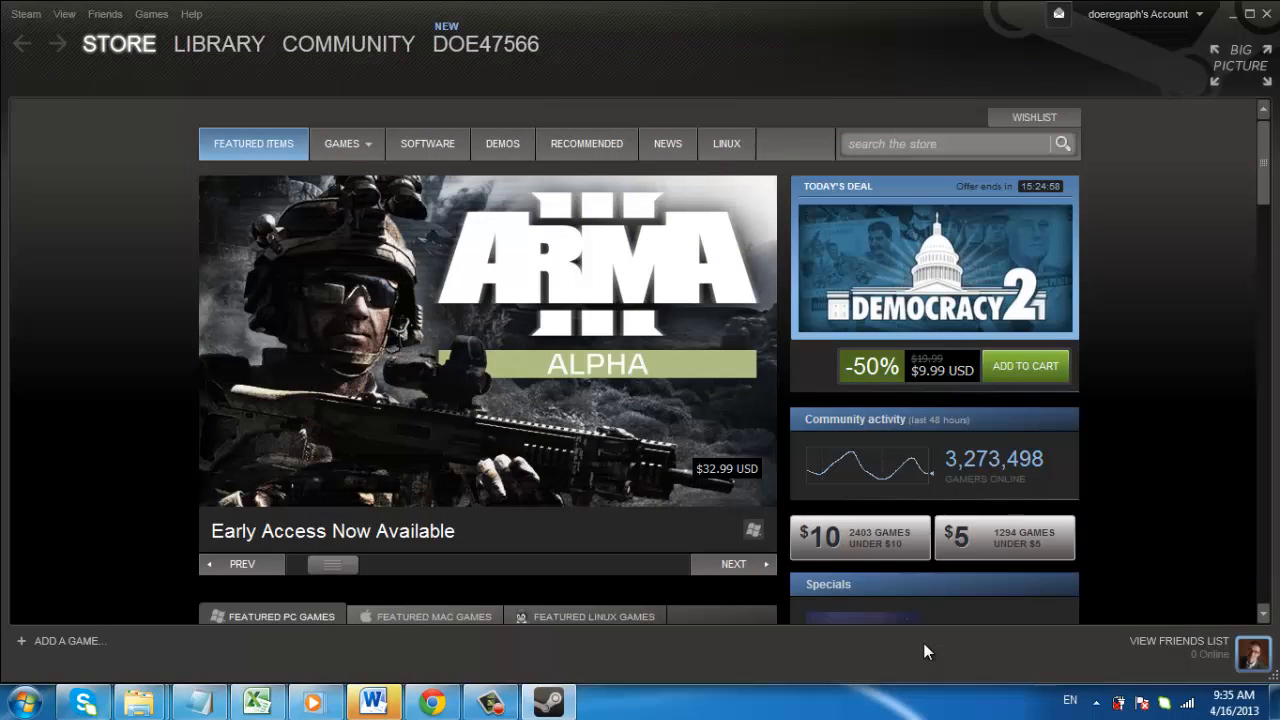